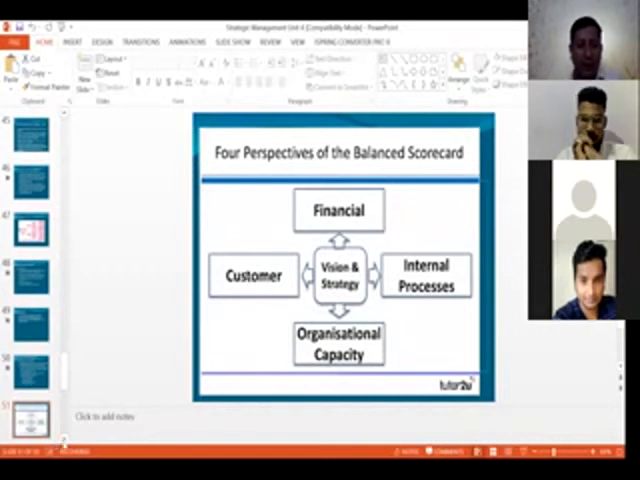
scroll(down, 3)
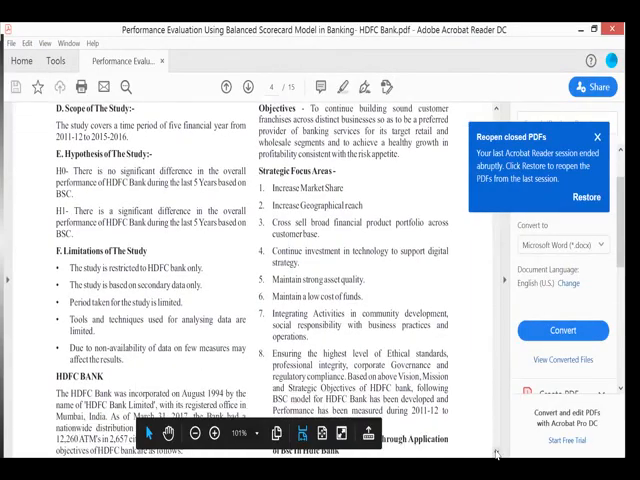
scroll(down, 3)
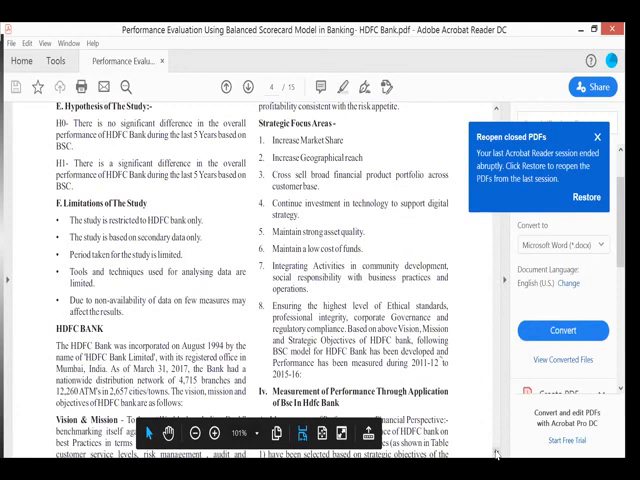